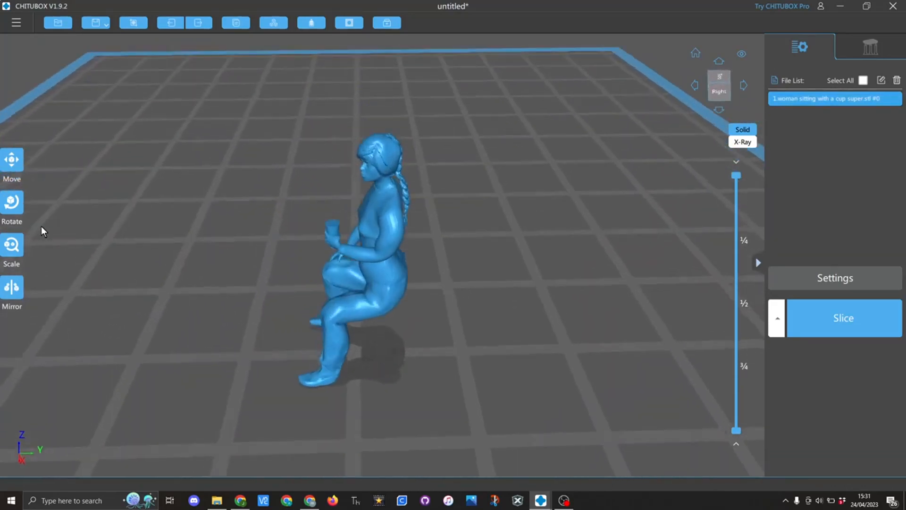
- Rotate the seated woman figurine -139 degrees around X so it hangs head-down
click(12, 203)
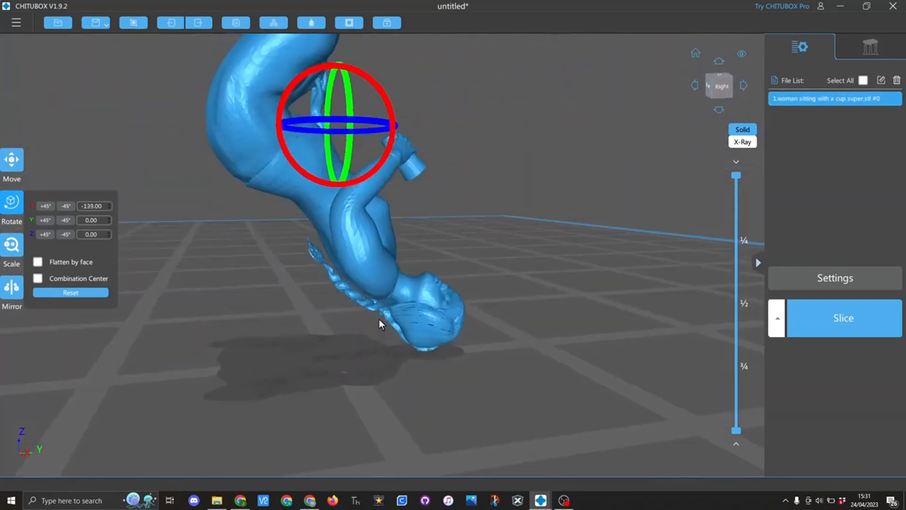
mouse_move(306, 291)
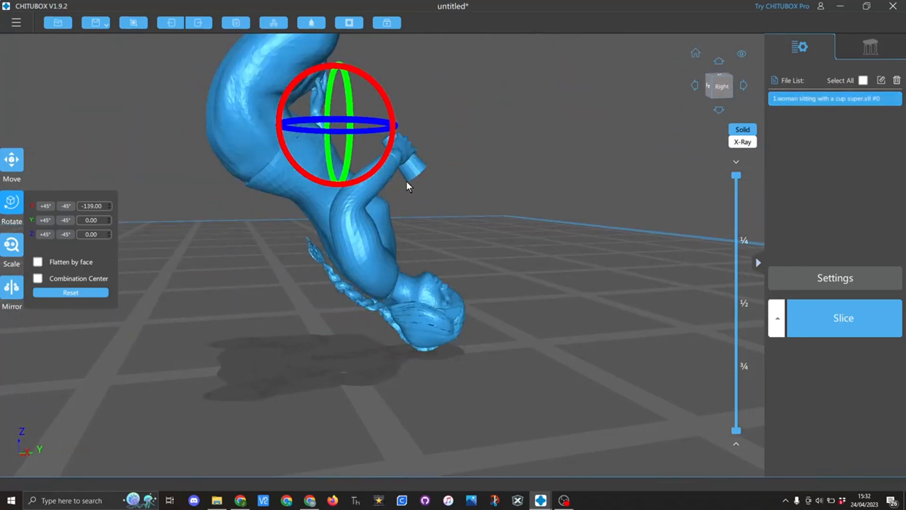
mouse_move(160, 255)
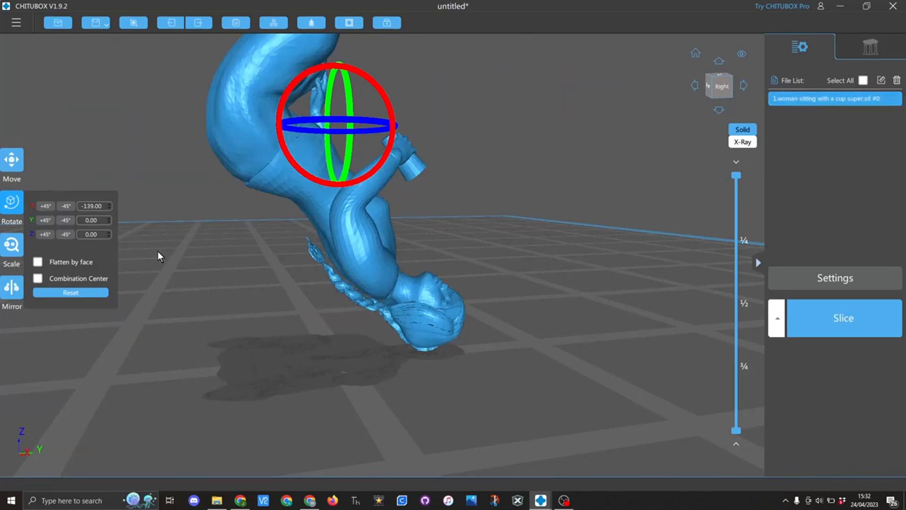
mouse_move(776, 131)
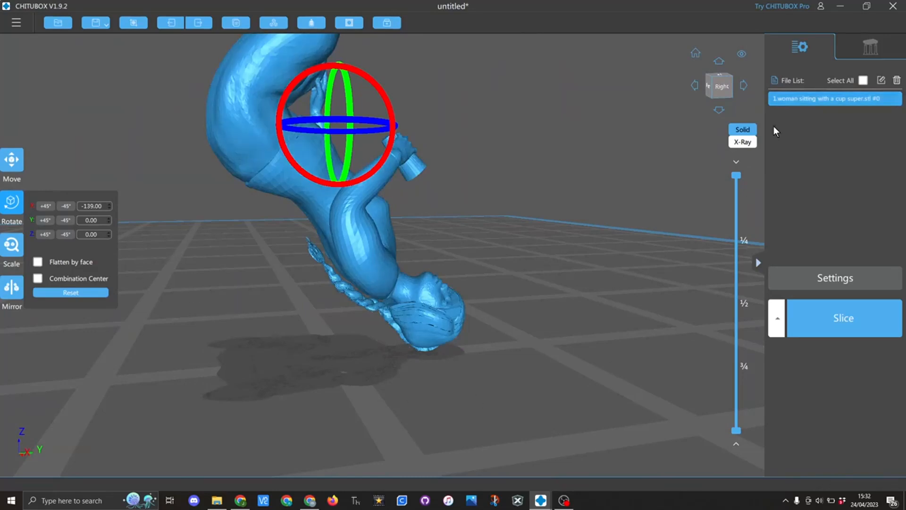
- Add one manual support column from the raft to the inverted figurine's head
click(870, 46)
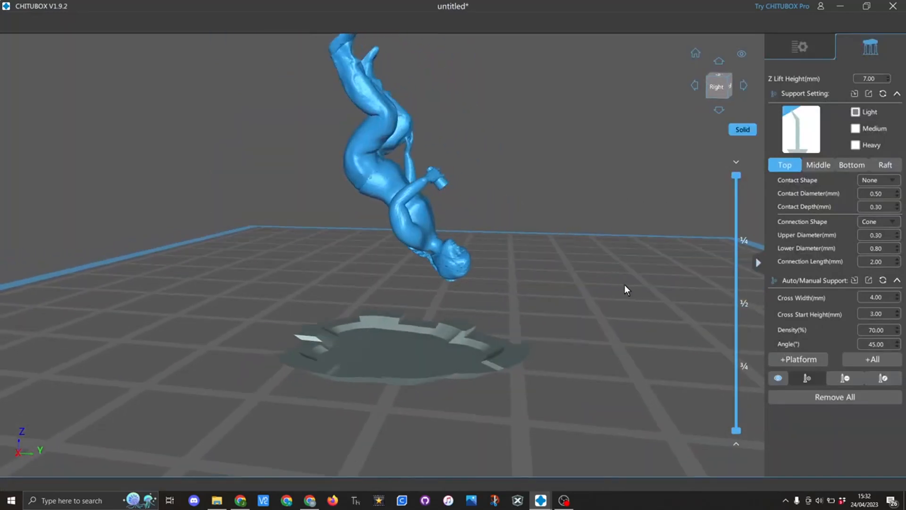
mouse_move(586, 308)
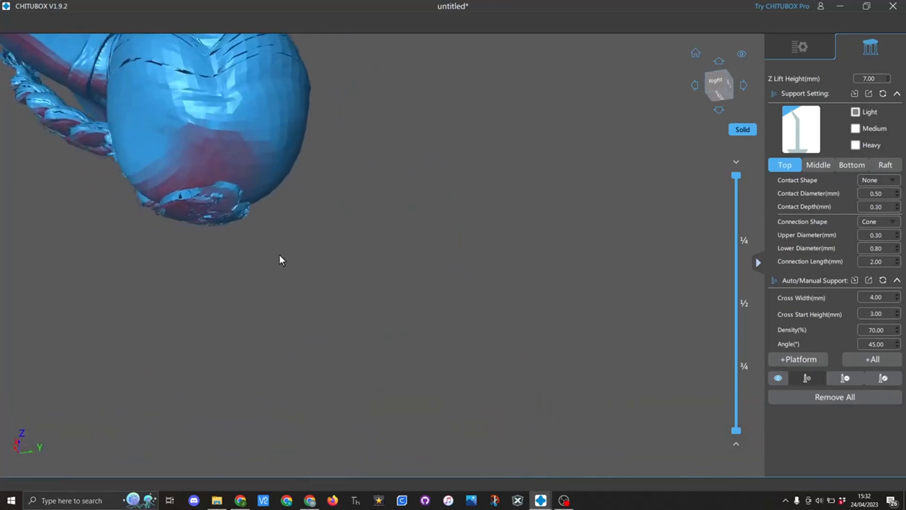
click(211, 224)
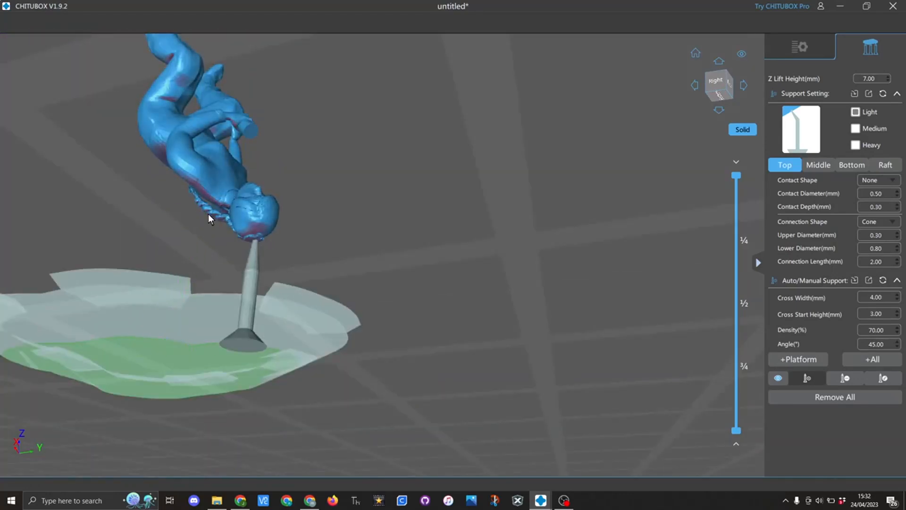
- Add three more manual supports to unsupported areas of the inverted figurine
click(250, 139)
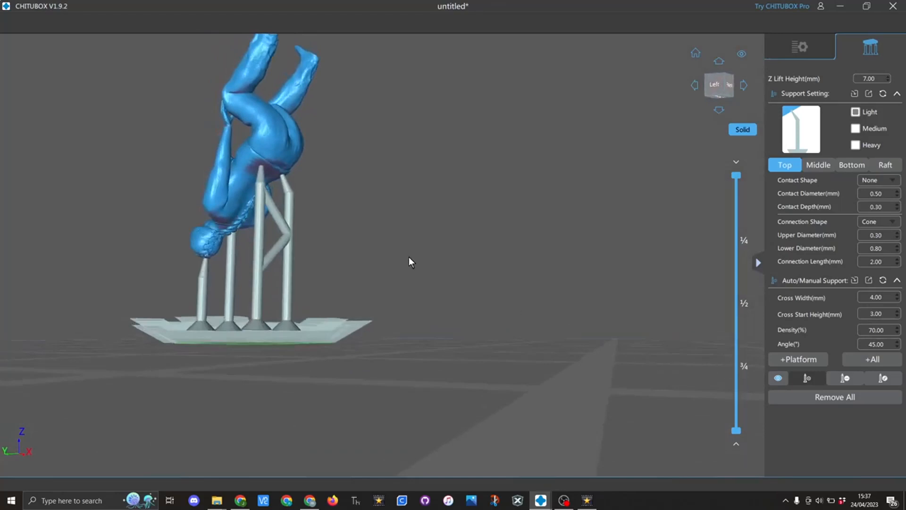
click(219, 223)
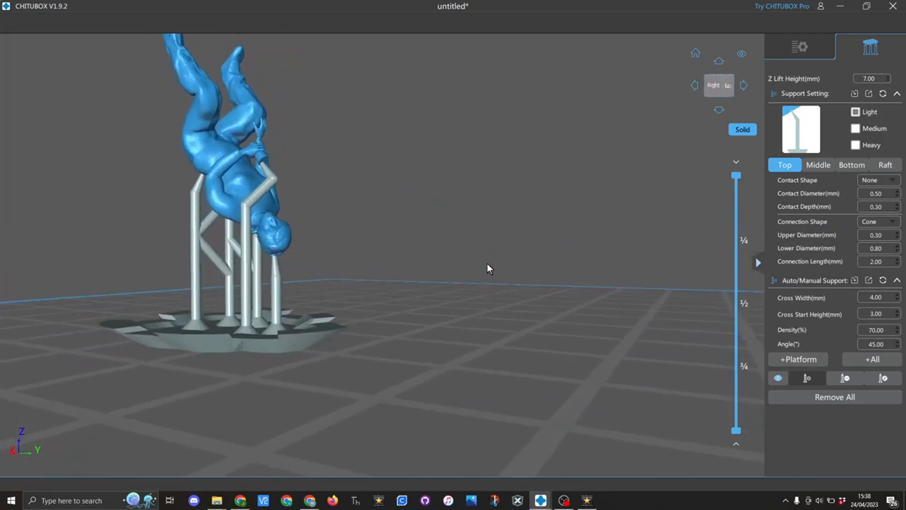
click(255, 162)
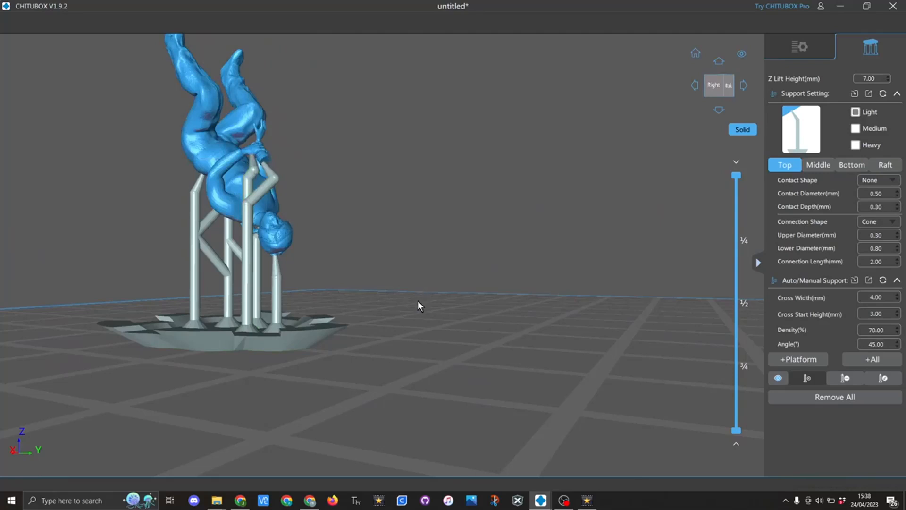
mouse_move(418, 312)
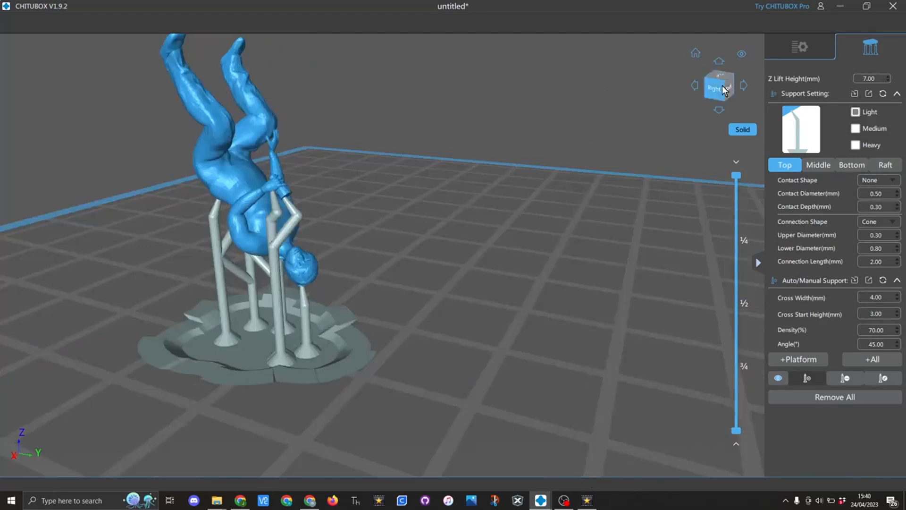
- Slice the supported figurine, giving a 0.45 ml resin and 1h30m36s estimate
click(800, 46)
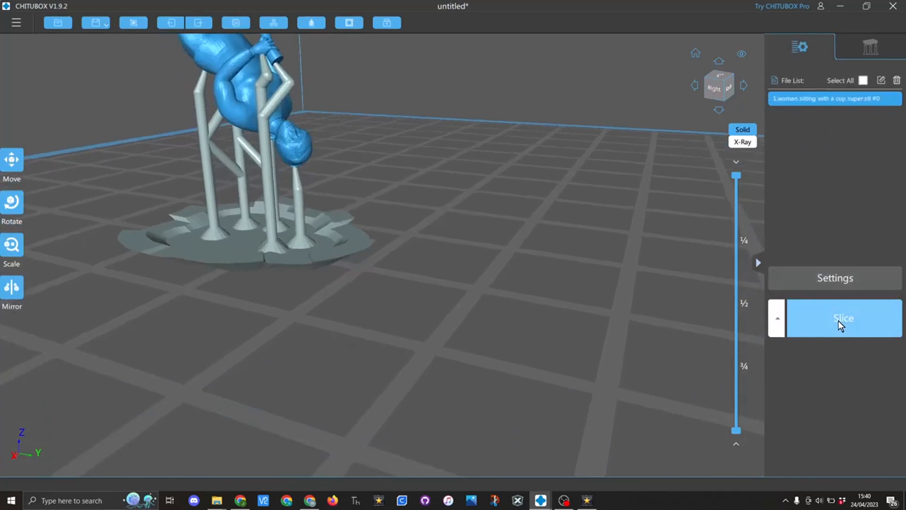
click(844, 318)
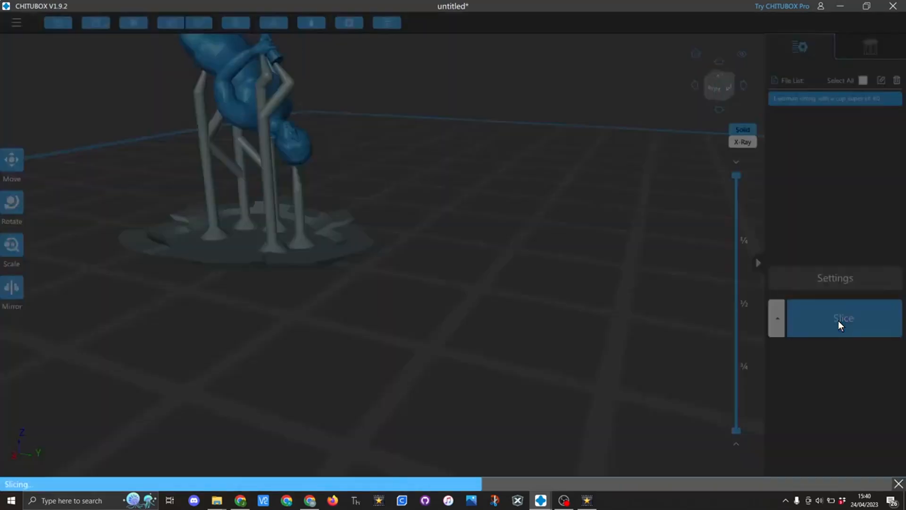
click(844, 317)
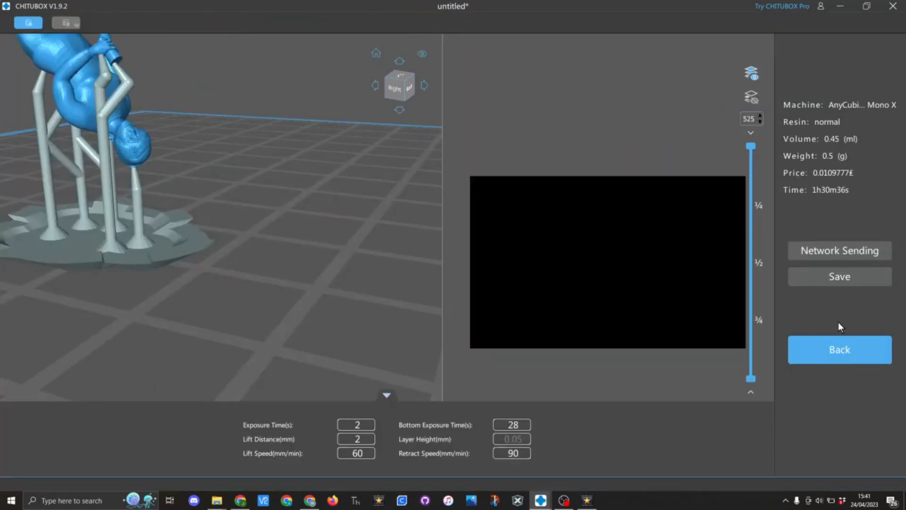
mouse_move(840, 276)
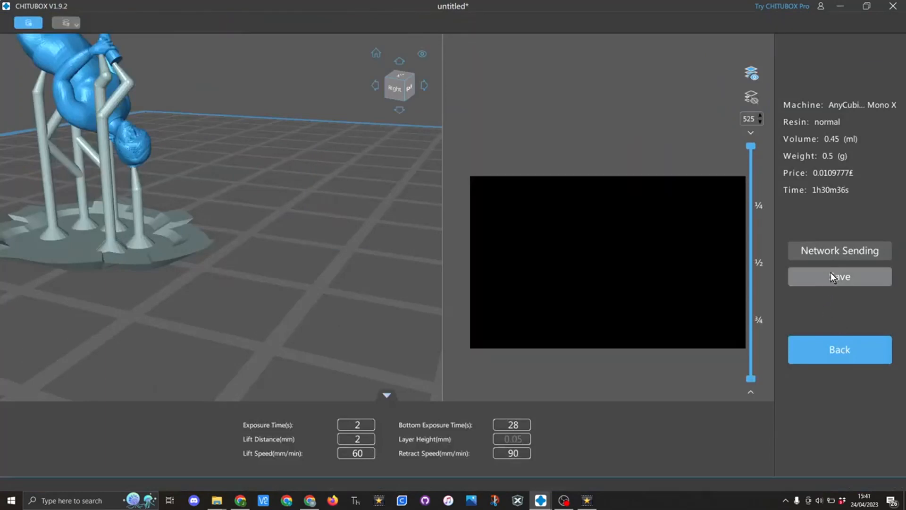
- Open the Save Slicer window for the sliced job in the stage files folder
click(839, 277)
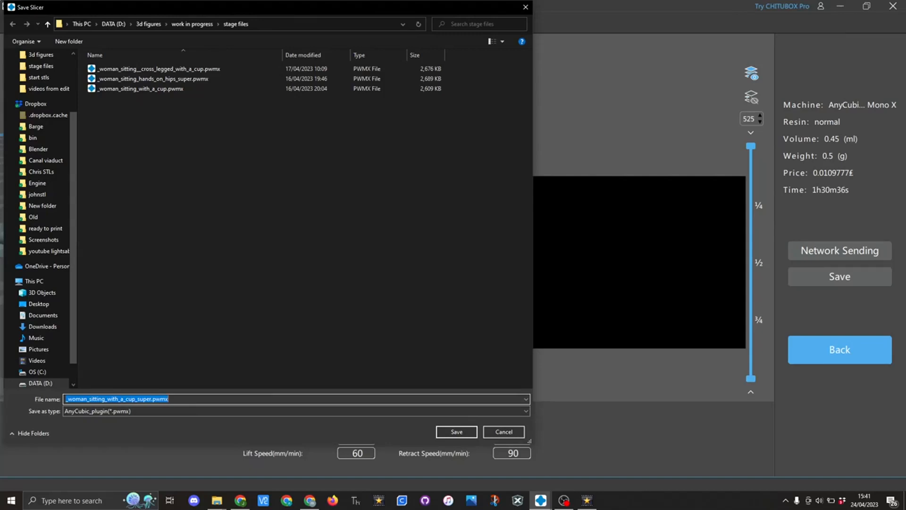
- Save the sliced job as _woman_sitting_with_a_cup_super.pwmx
click(152, 79)
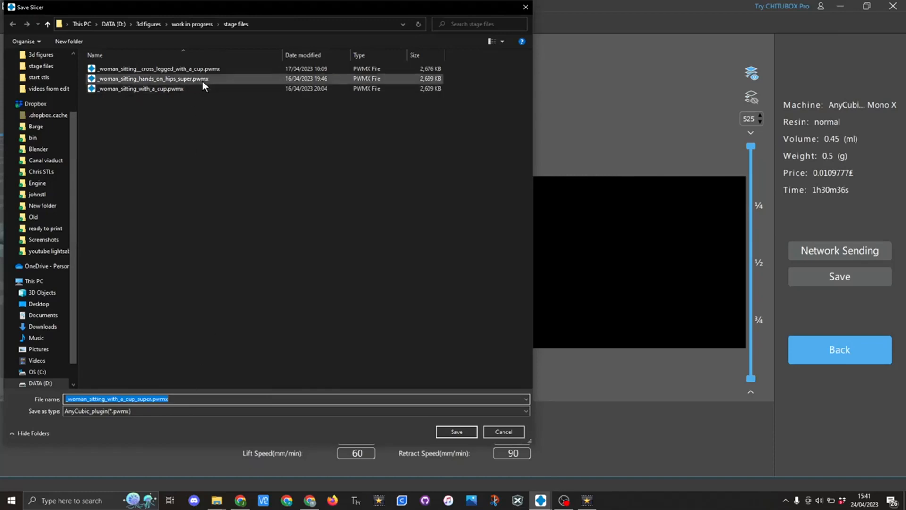
click(456, 431)
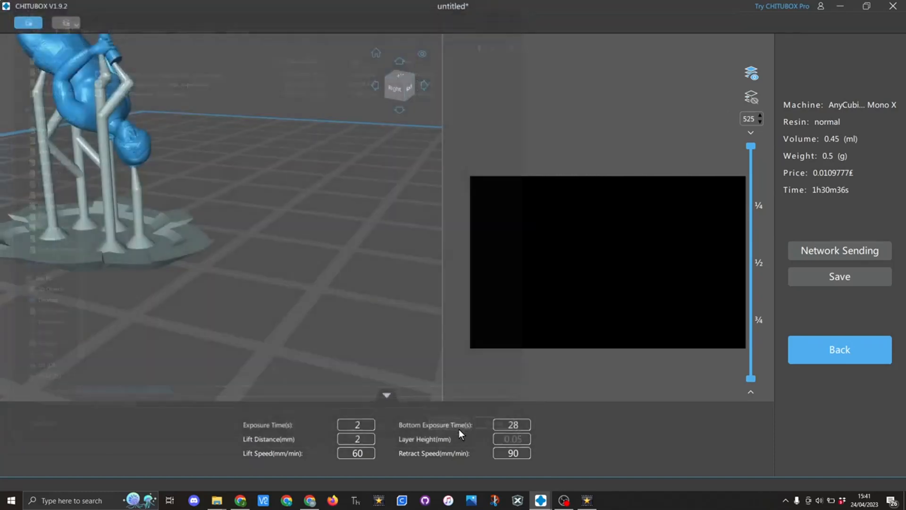
click(839, 277)
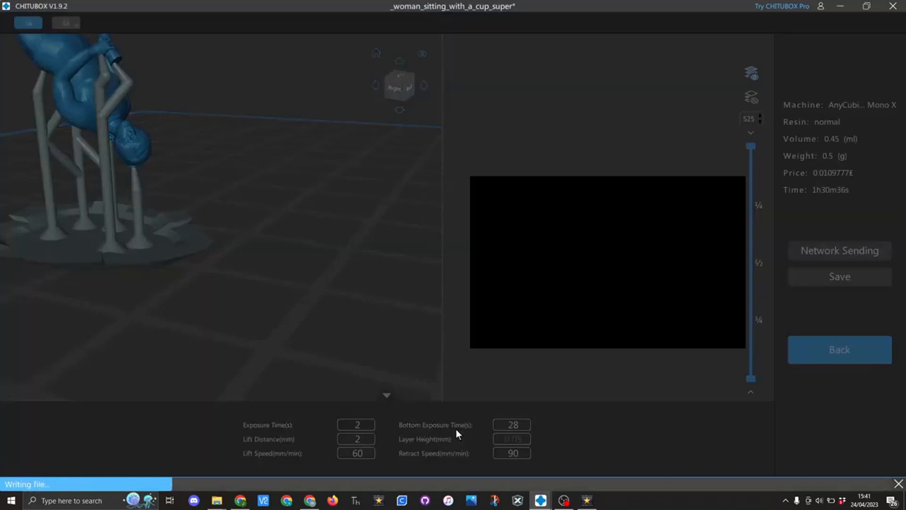